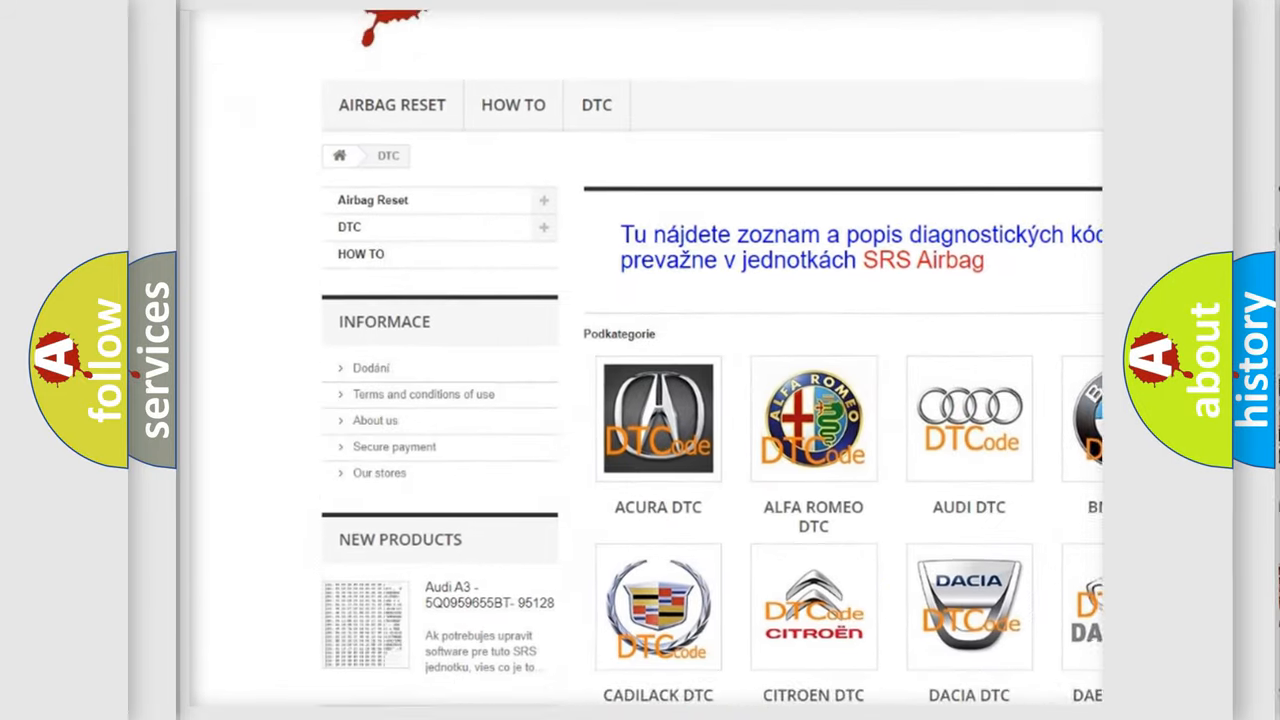
scroll(down, 3)
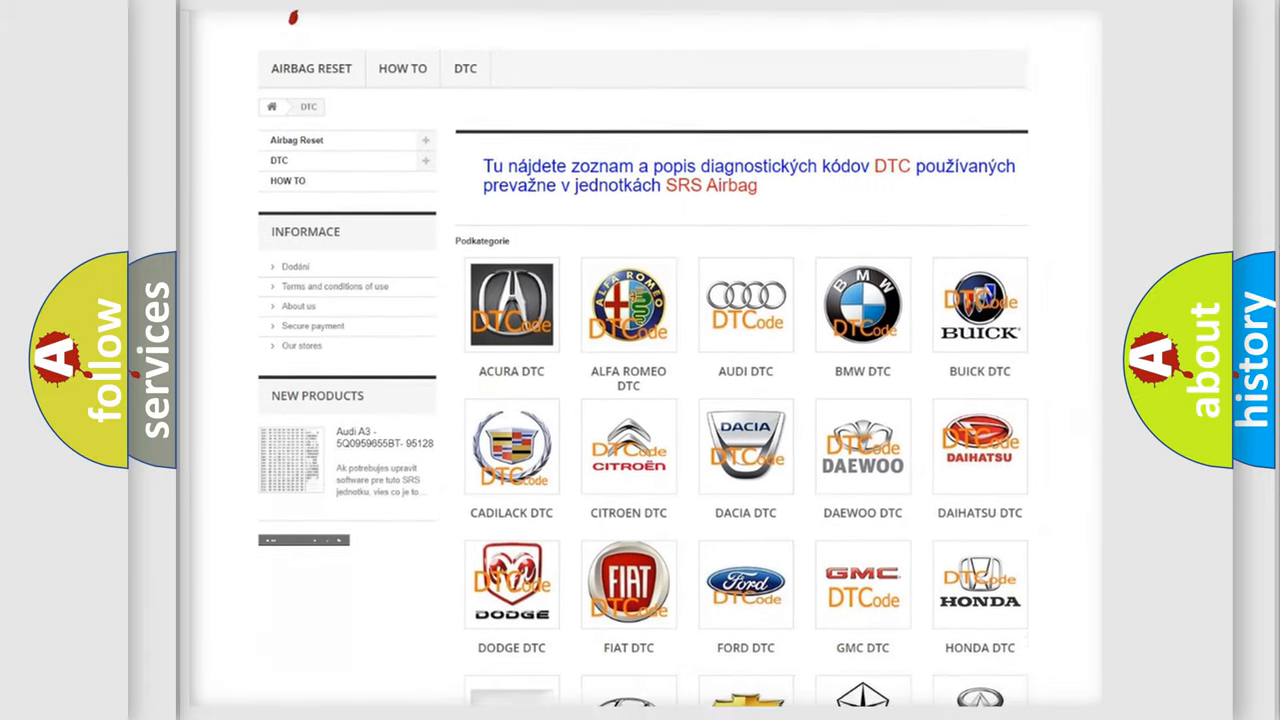
scroll(down, 3)
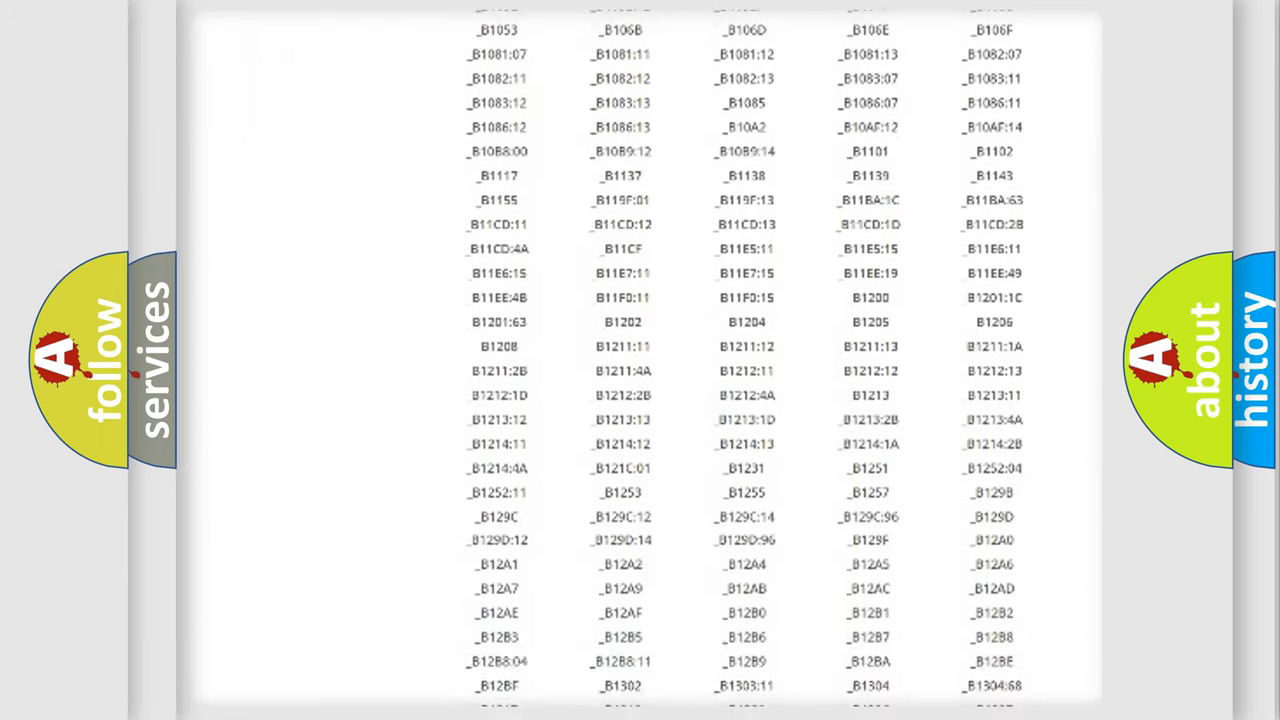
scroll(down, 3)
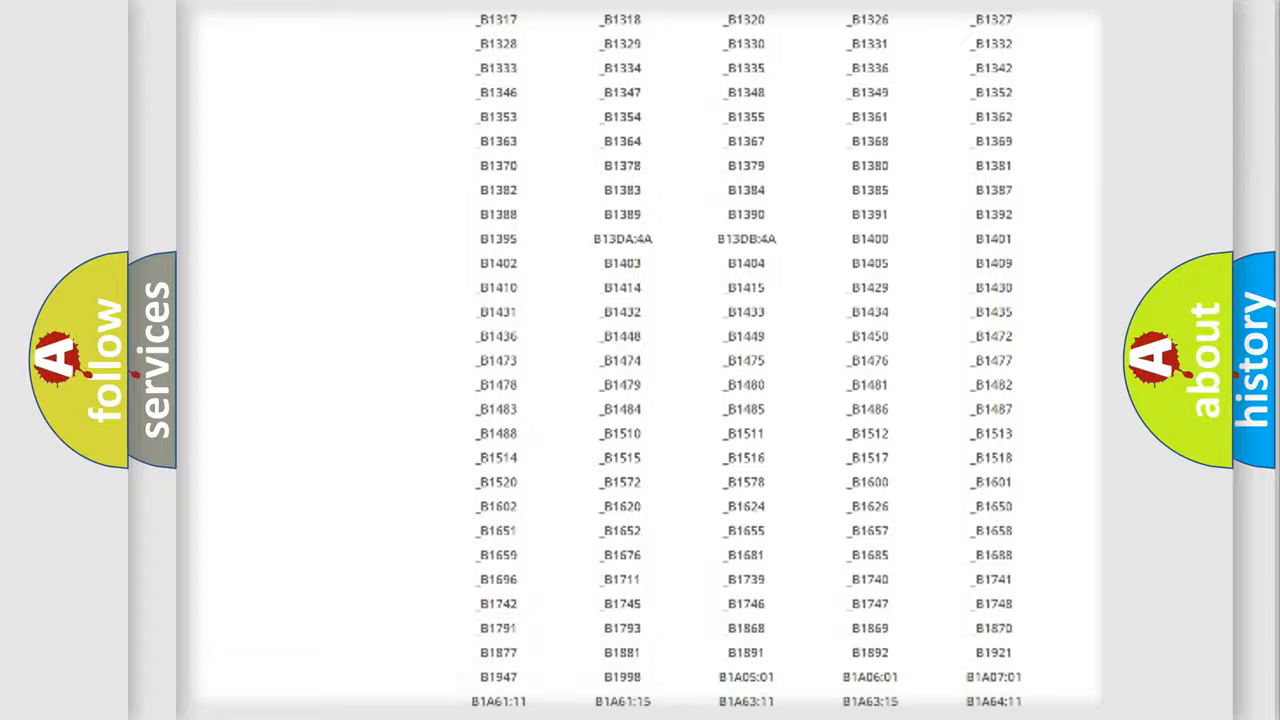